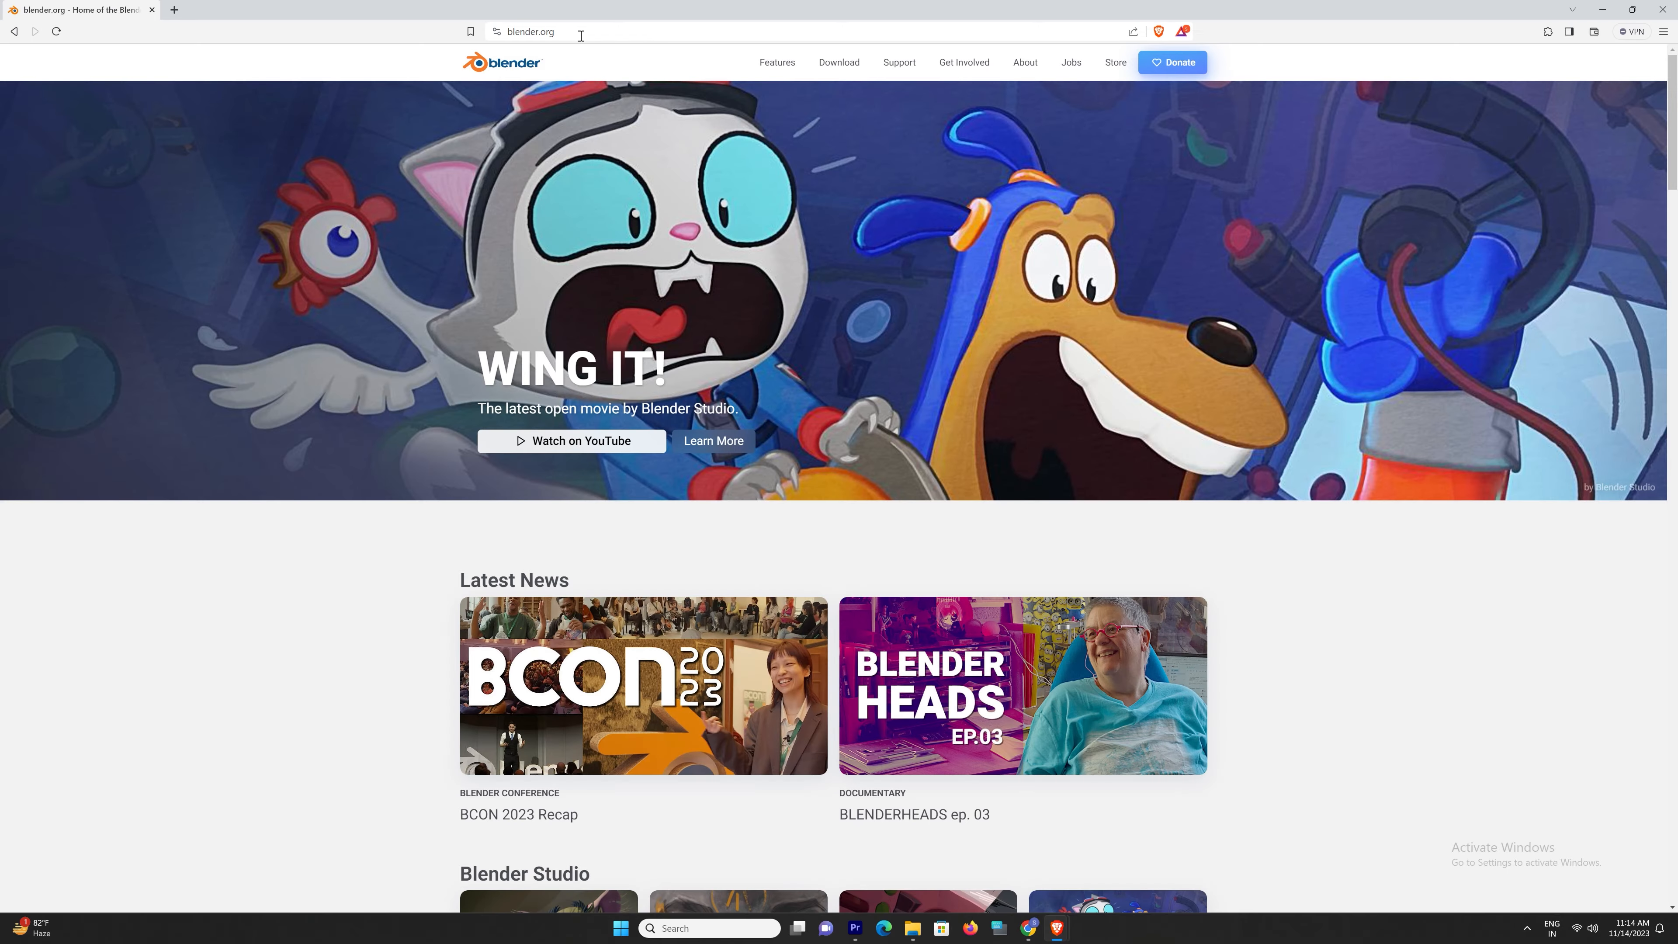
Step: Zoom out and orbit the viewport until the default cube and camera are seen from afar
click(838, 63)
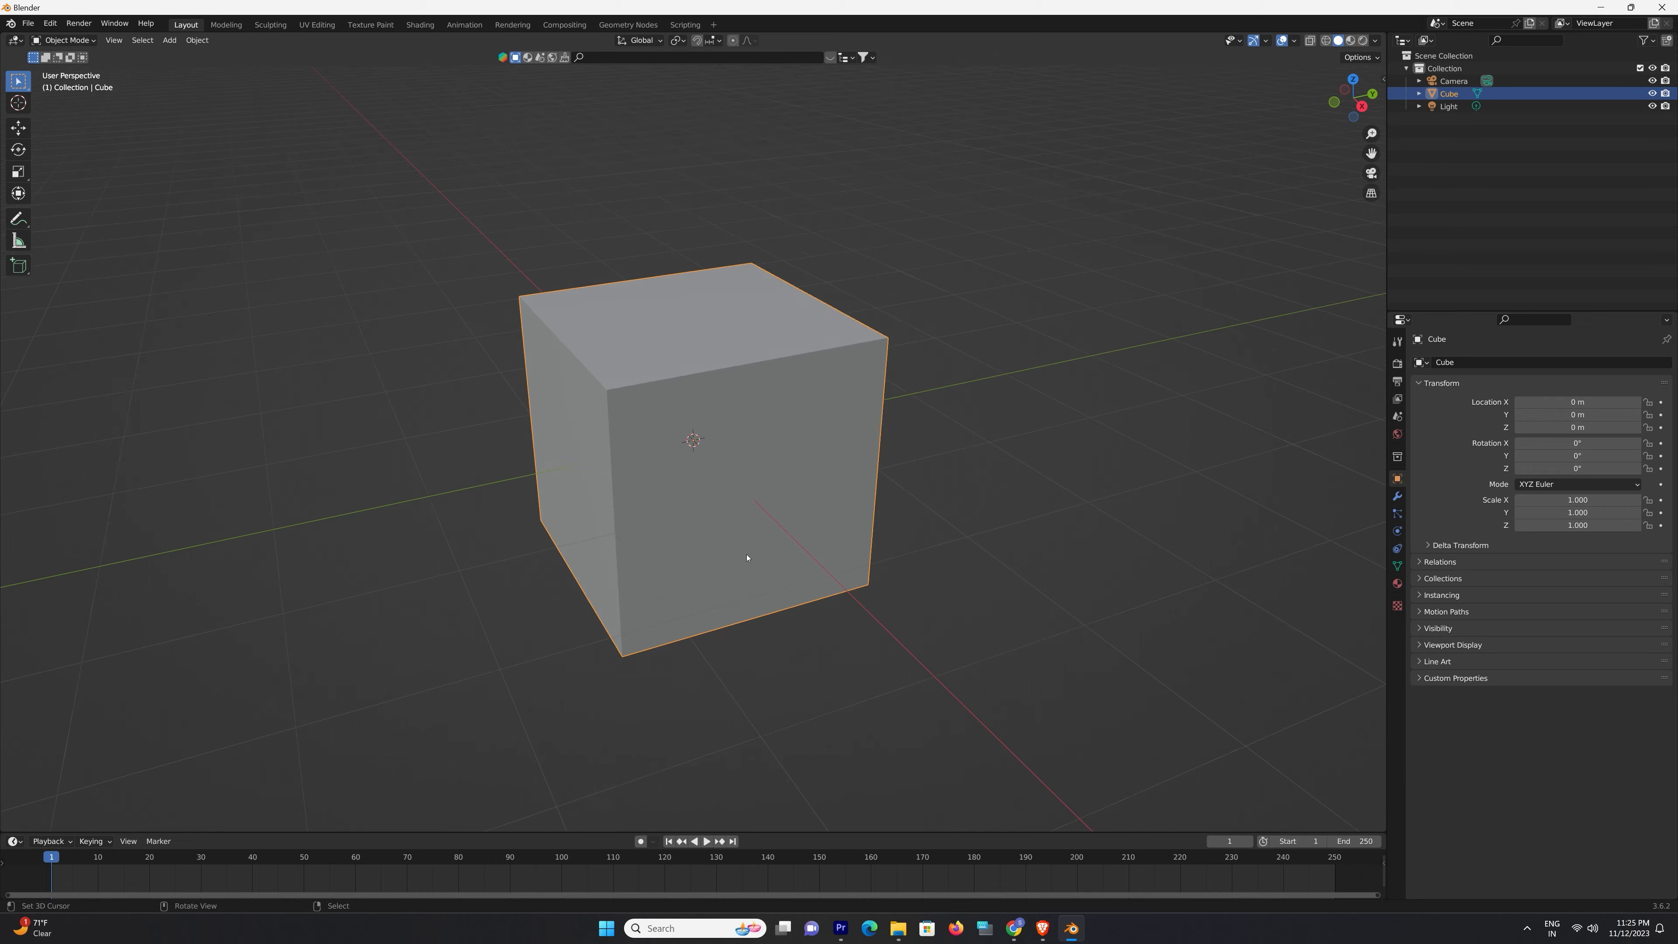
scroll(down, 3)
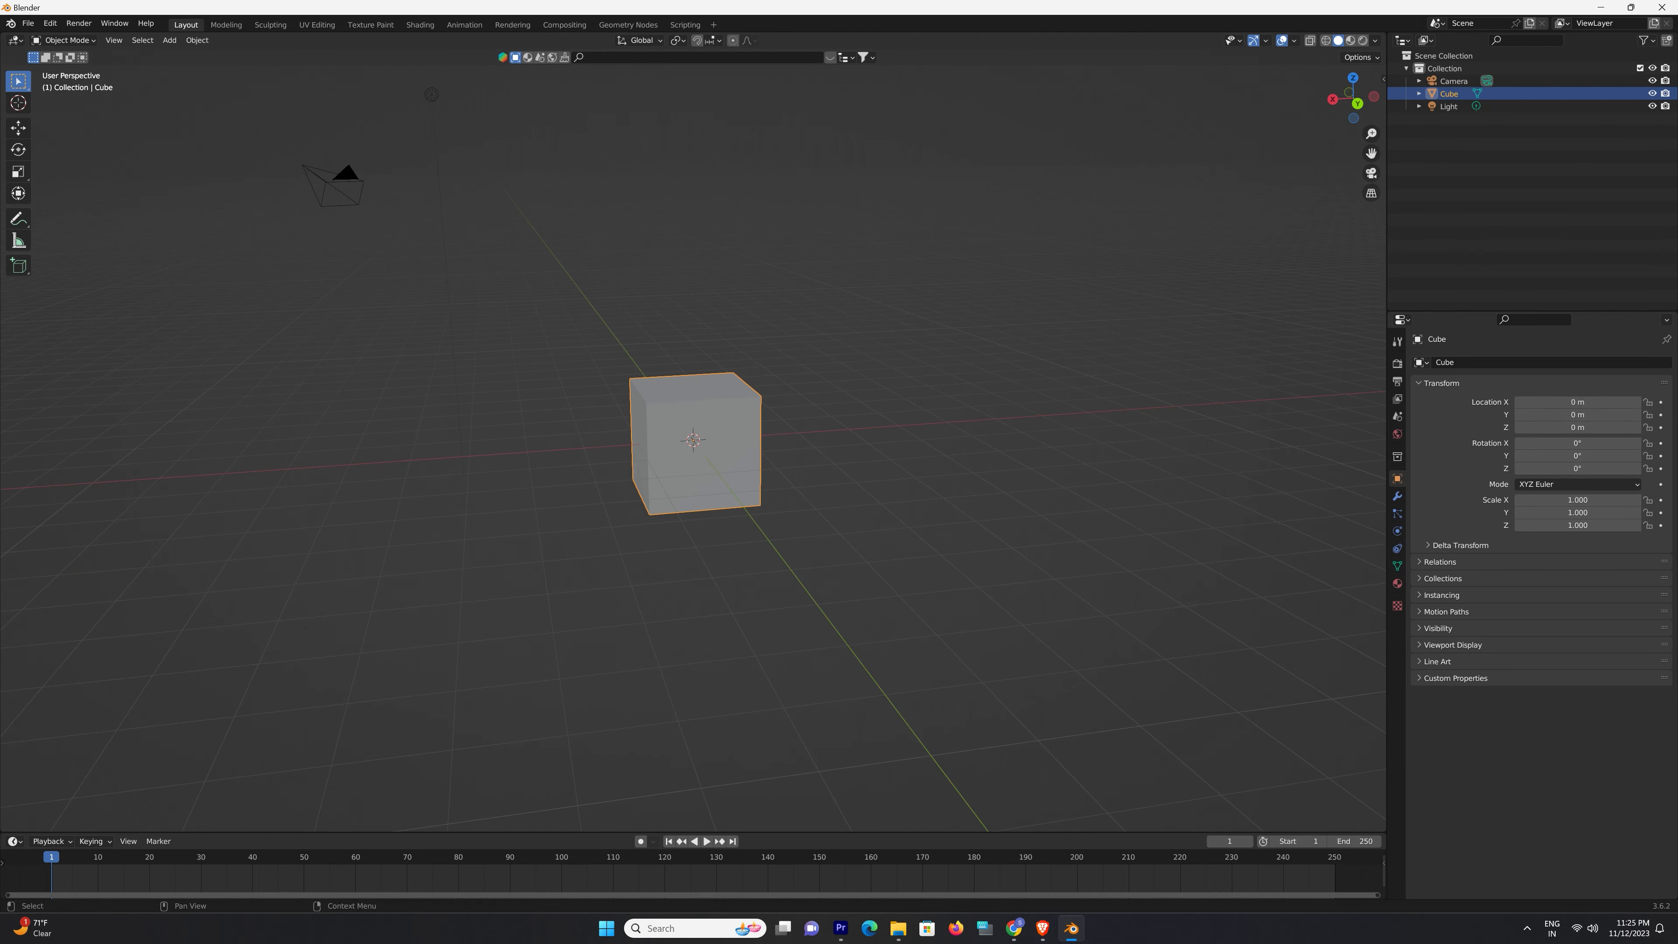
mouse_move(1080, 501)
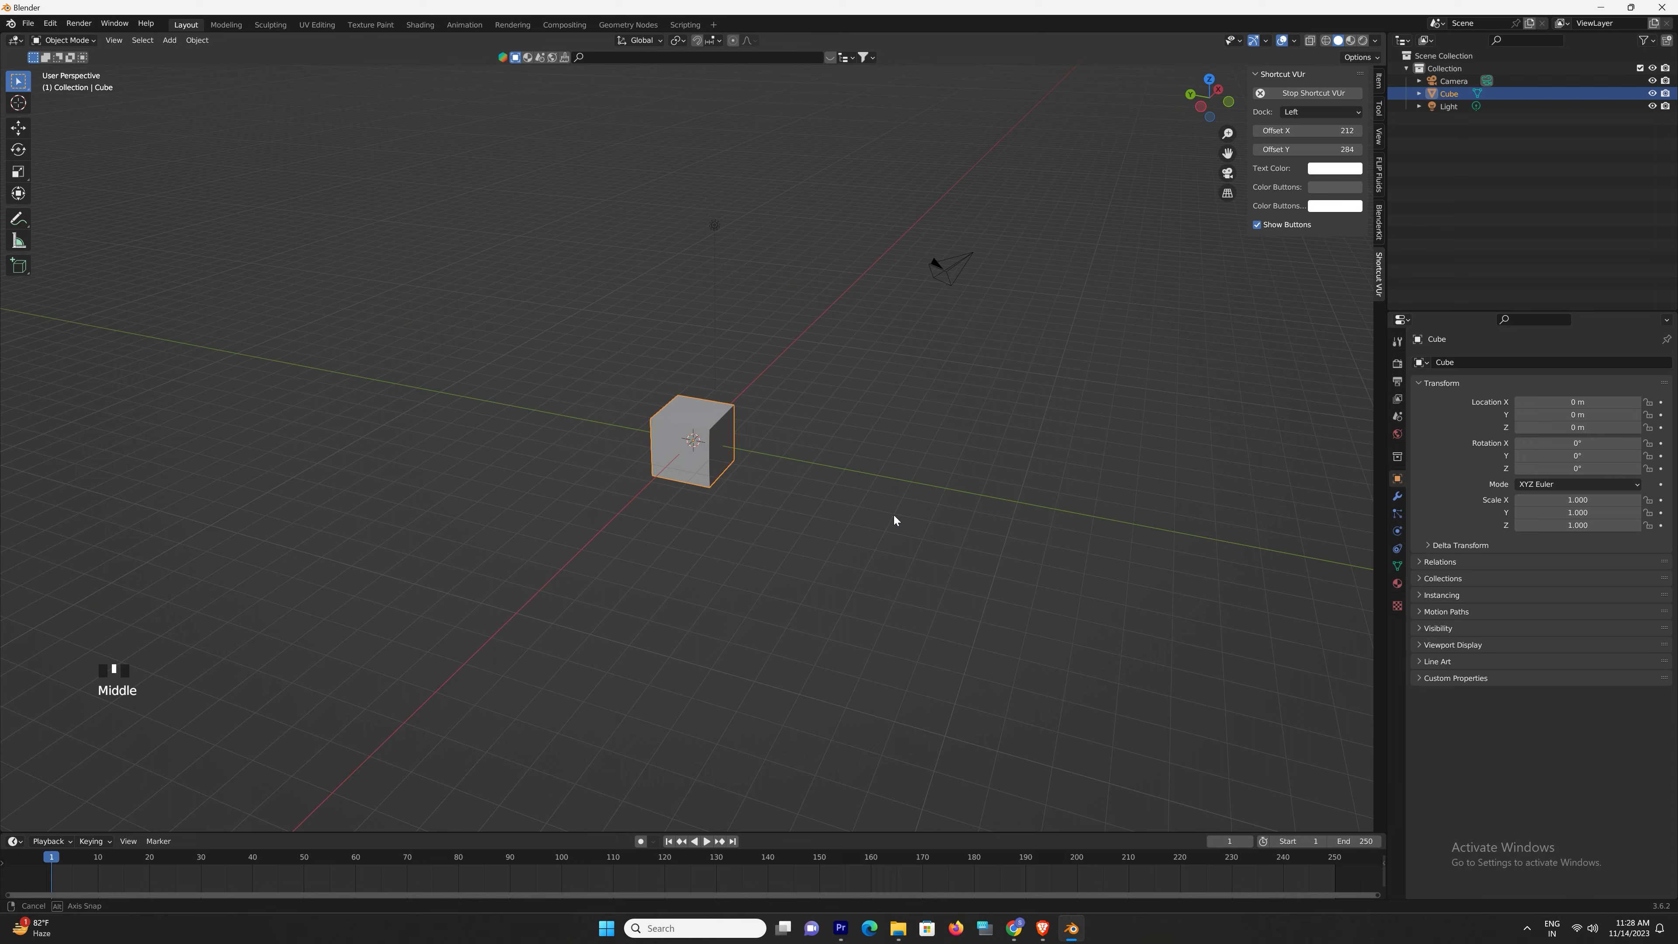
scroll(down, 3)
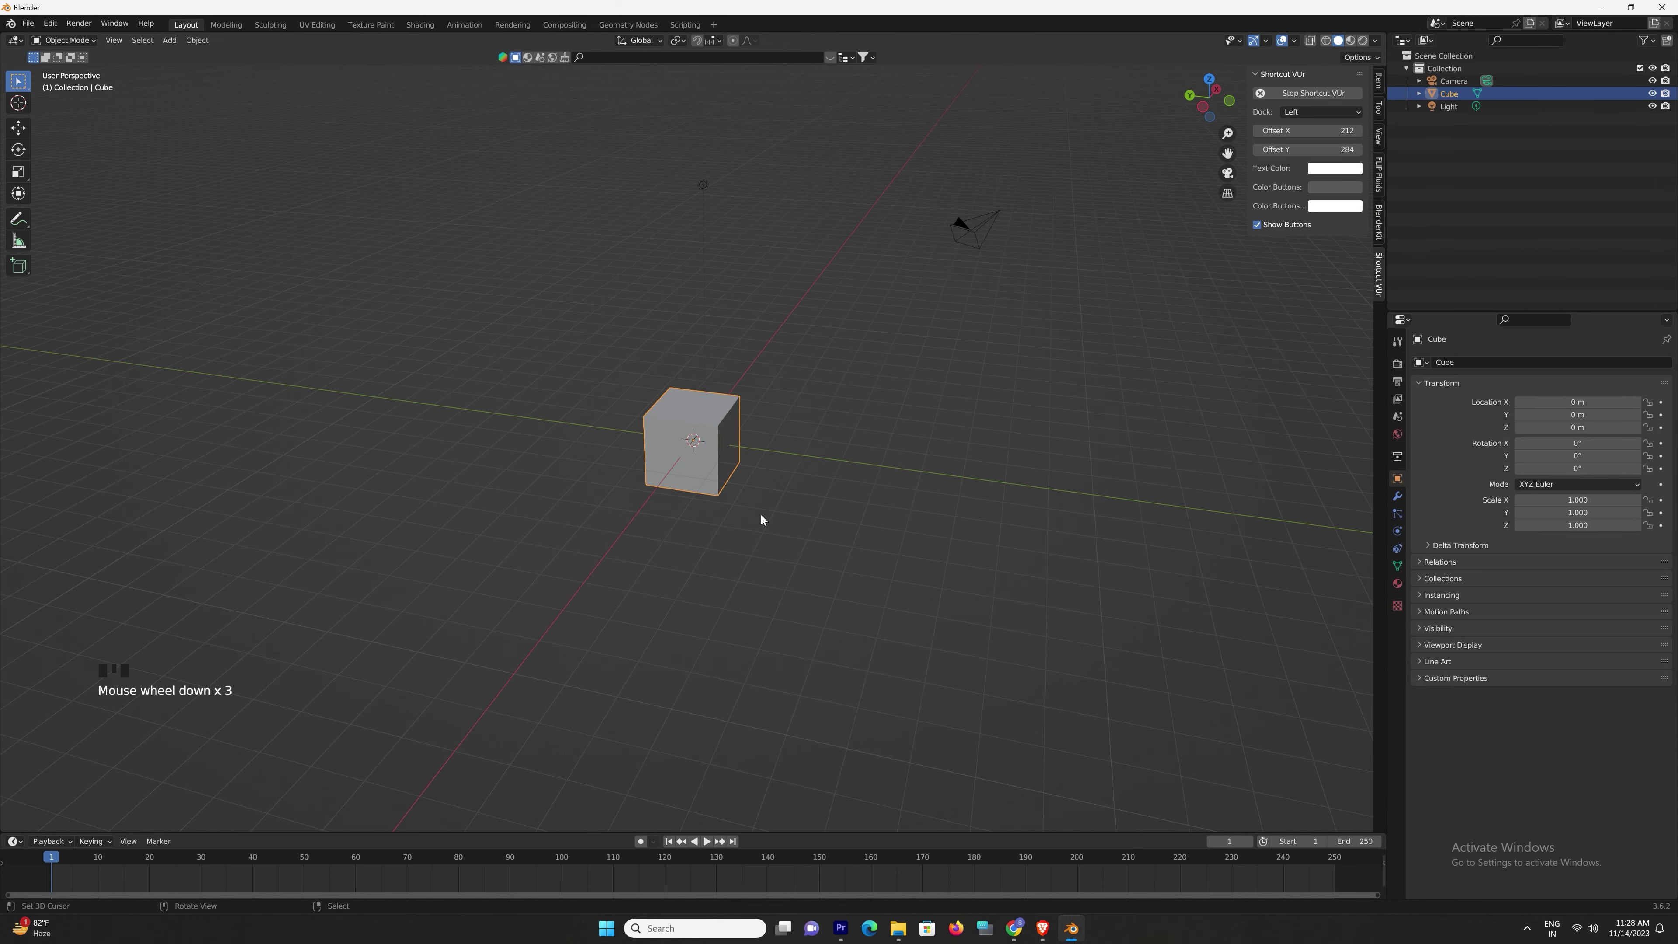
drag(762, 519, 762, 501)
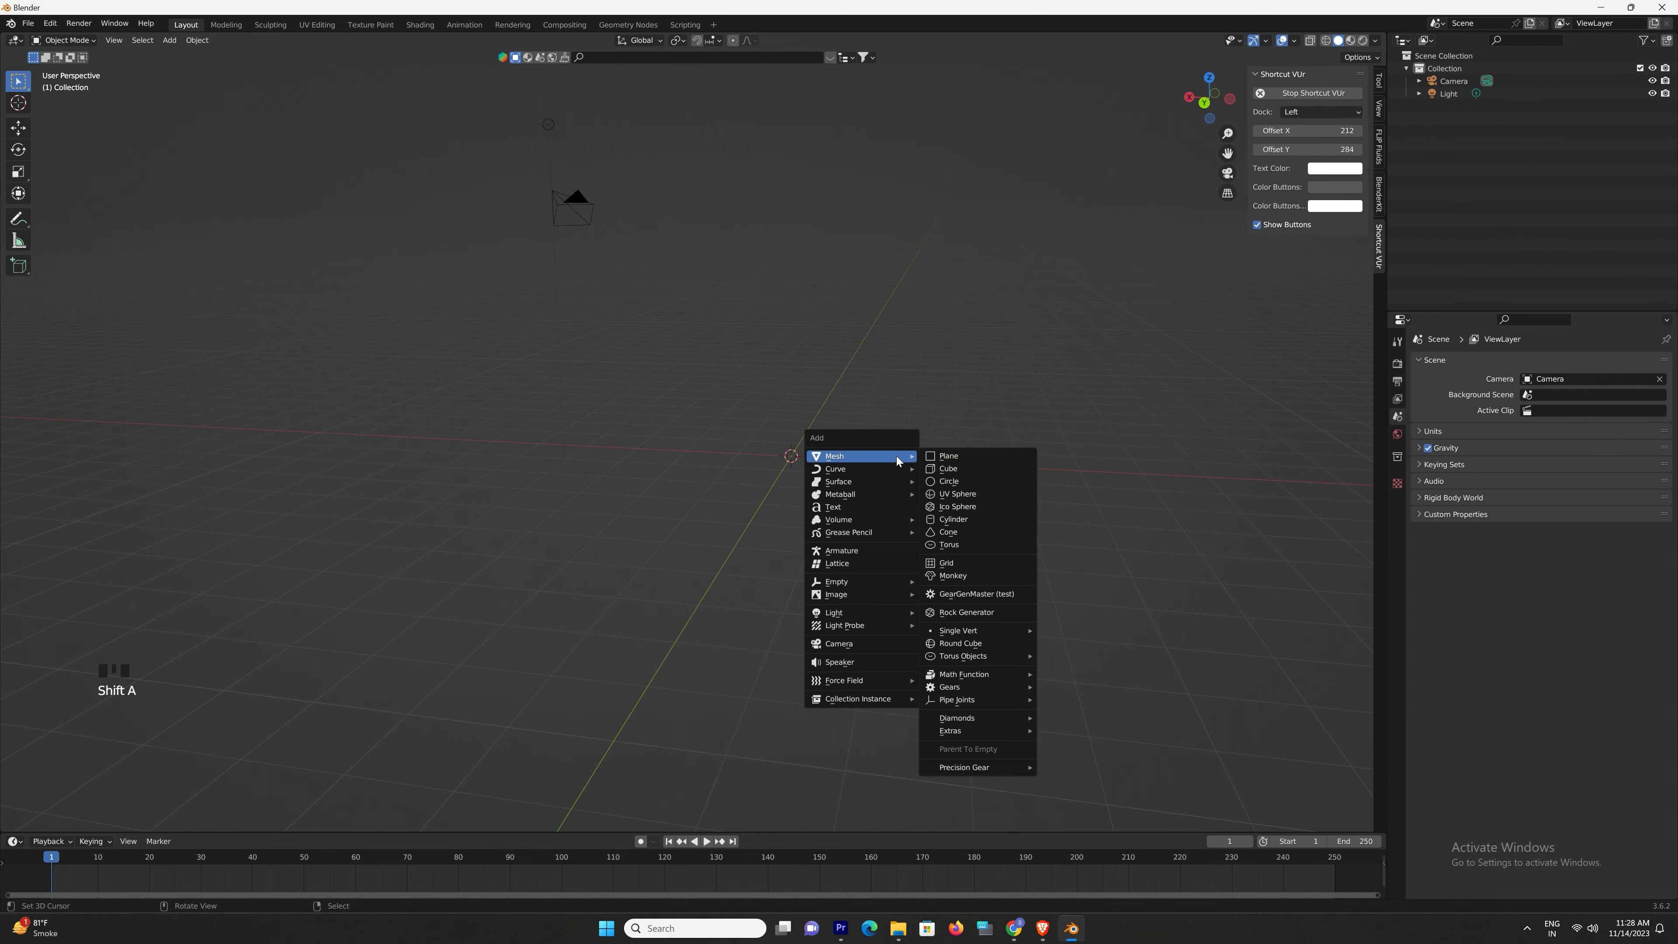
Step: List the Add > Mesh shapes and pick the Torus among them
click(953, 519)
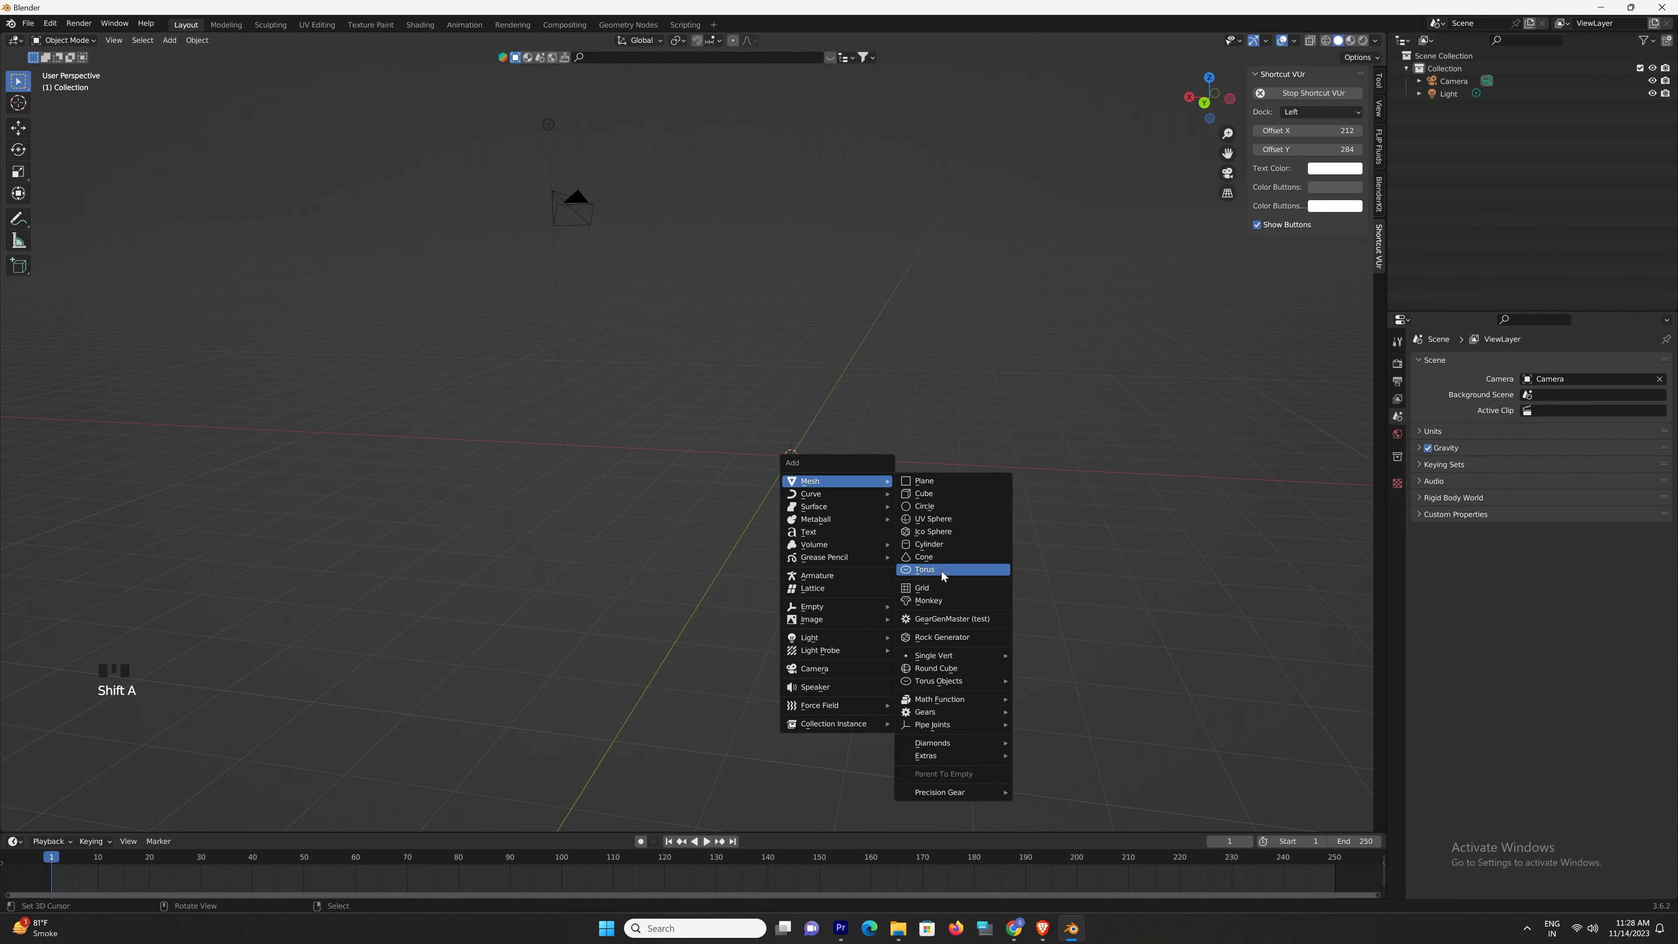
click(924, 568)
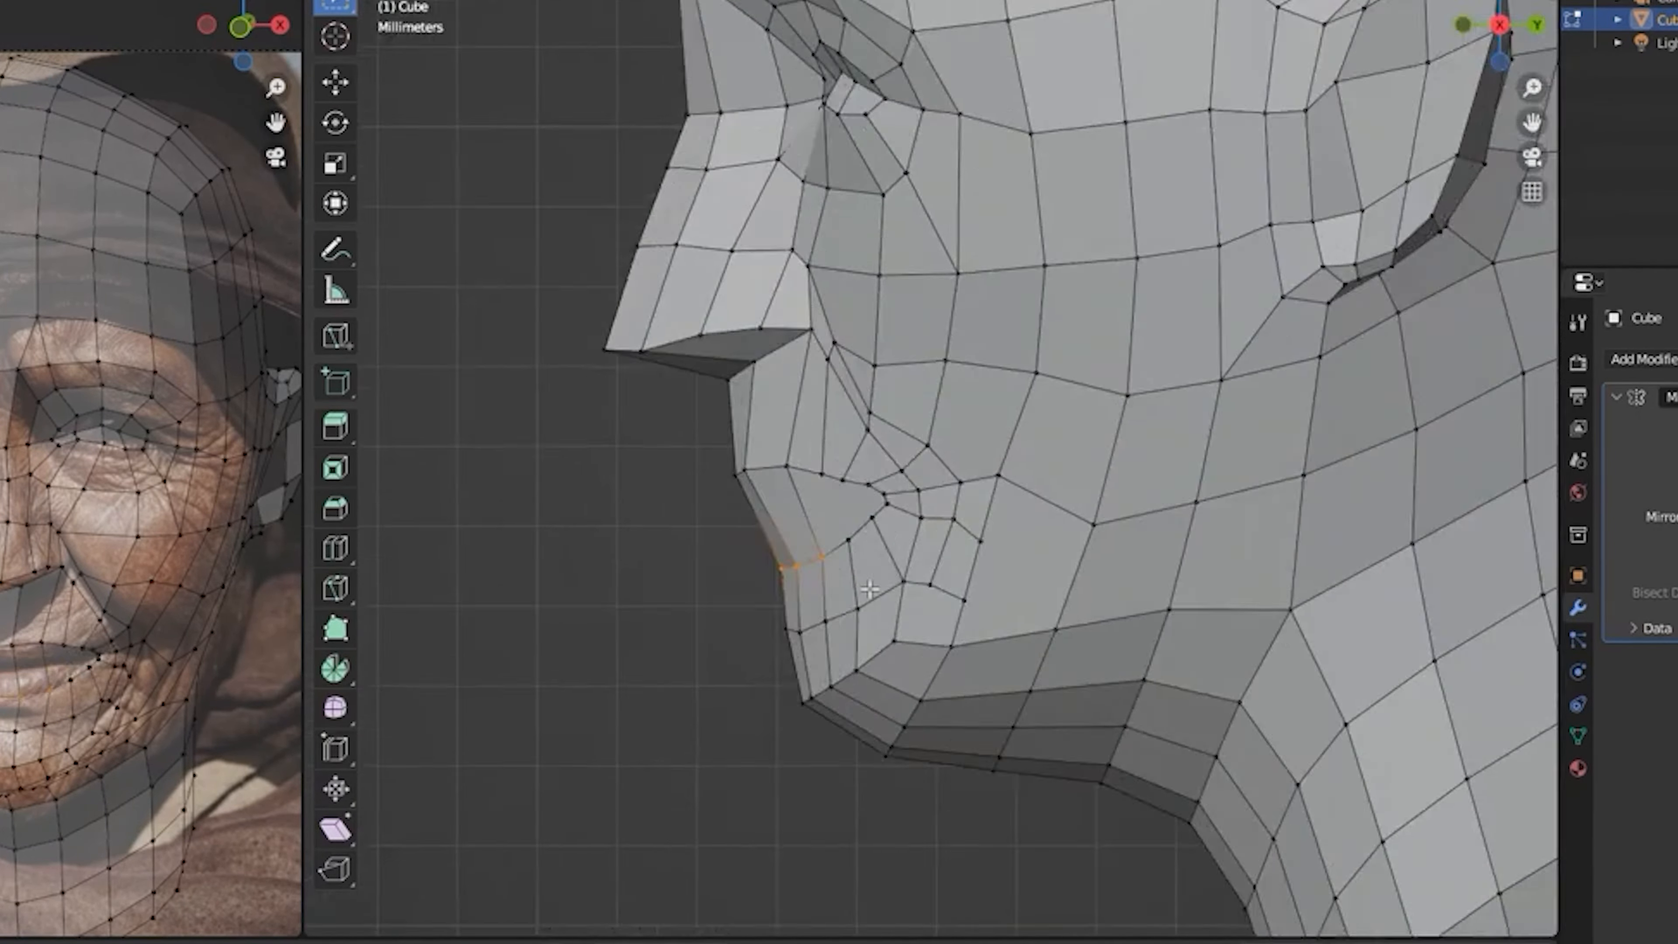
Step: Orbit the example head model to view the crown's topology from above
drag(867, 588, 909, 374)
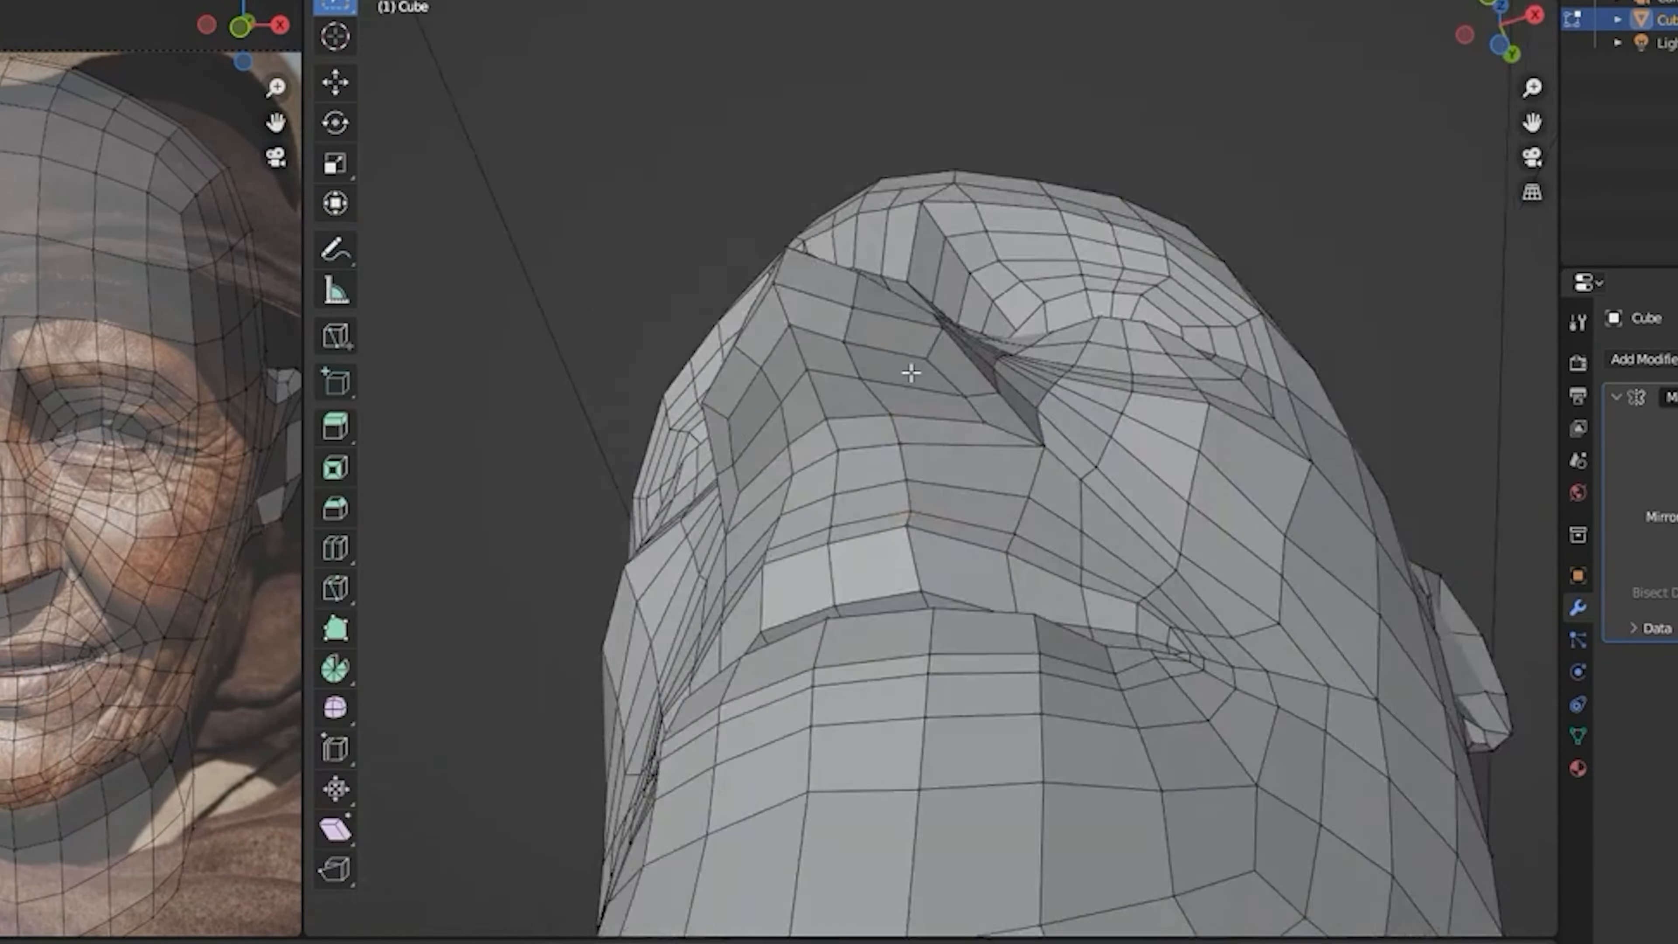